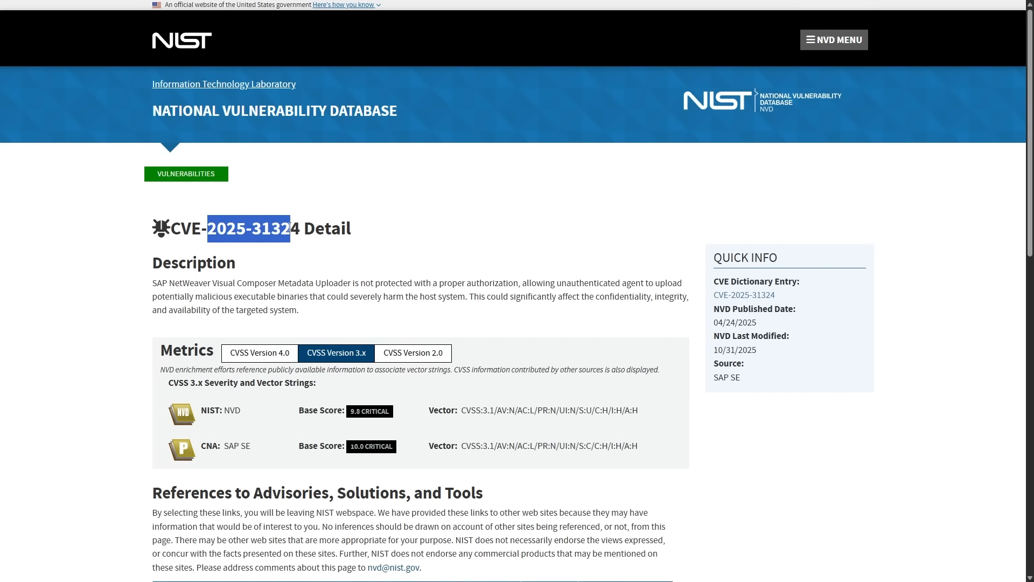
Step: Clear the CVE title selection and scroll down the CVEdetails search listing
{"action": "left_click", "coordinate": [745, 431]}
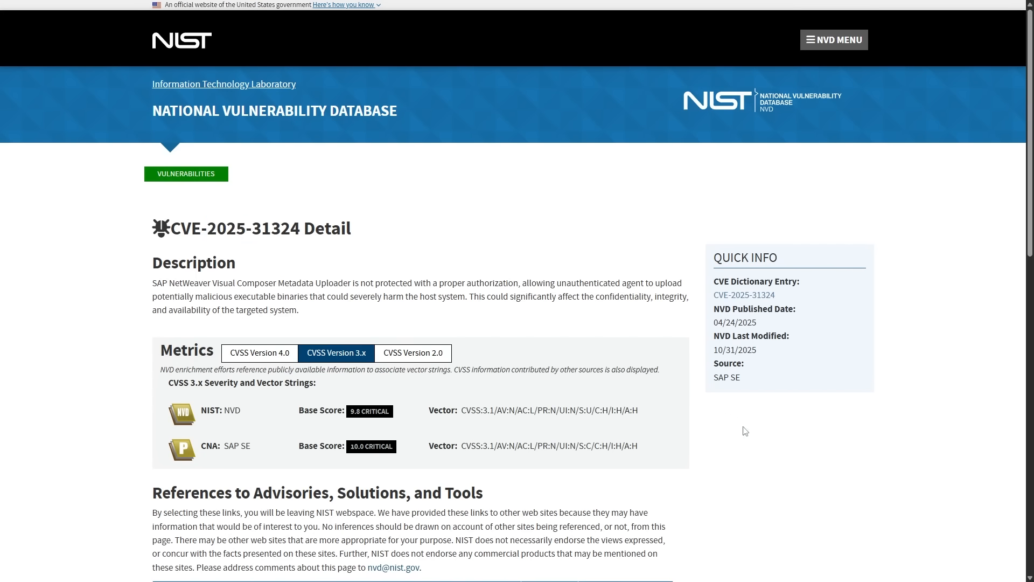
{"action": "mouse_move", "coordinate": [99, 419]}
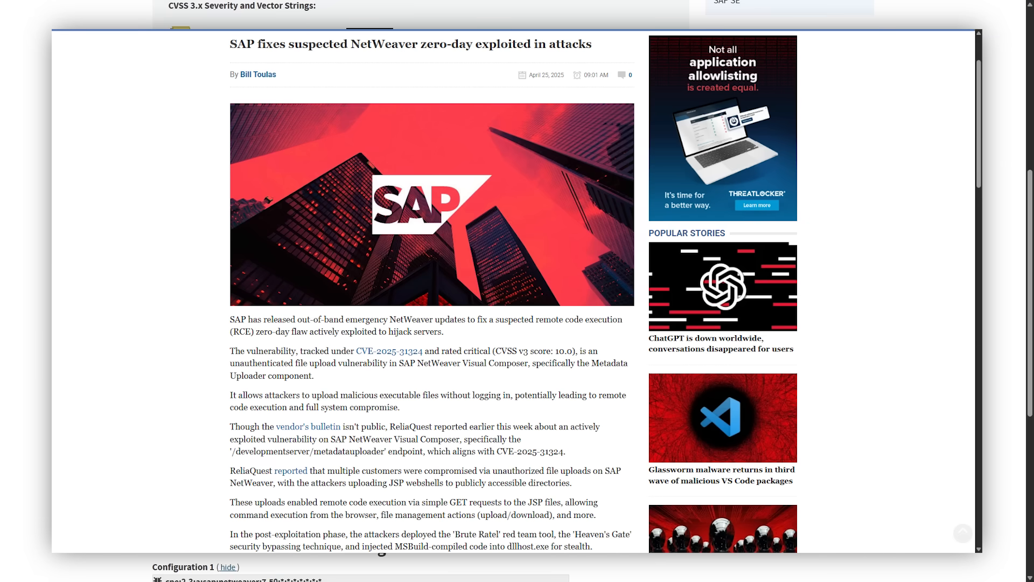
{"action": "scroll", "scroll_direction": "down", "scroll_amount": 3}
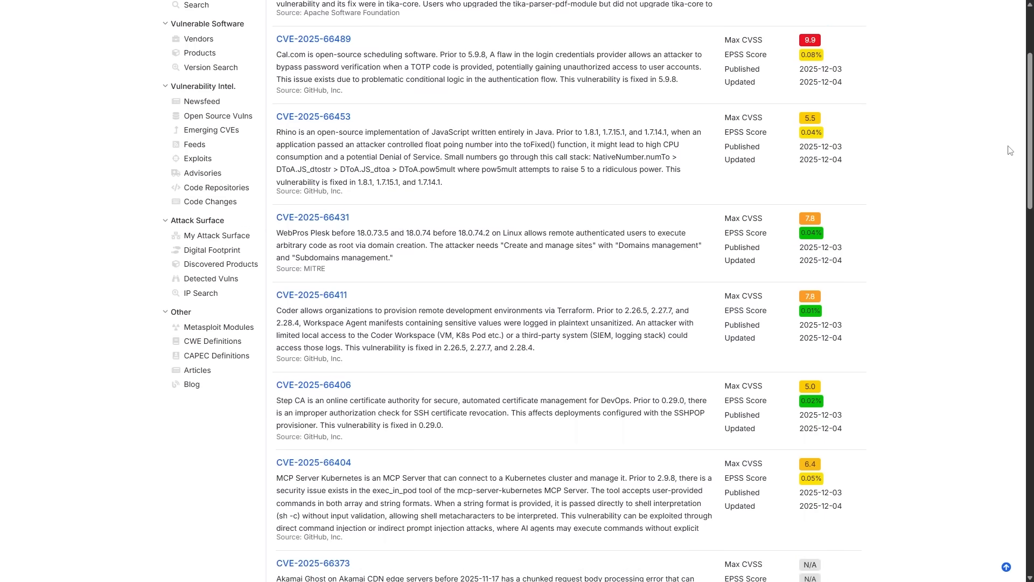
{"action": "scroll", "scroll_direction": "down", "scroll_amount": 3}
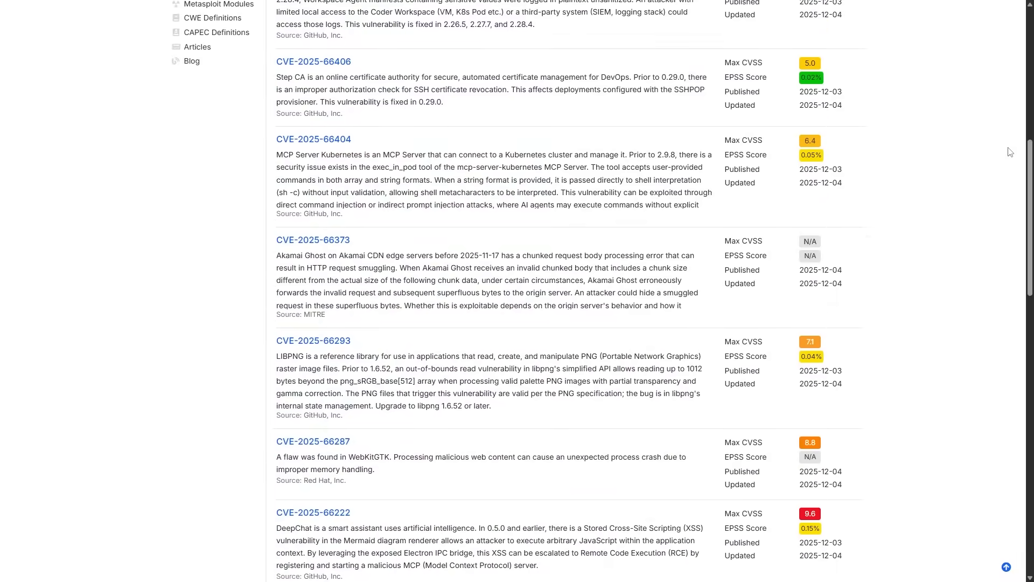
{"action": "scroll", "scroll_direction": "down", "scroll_amount": 3}
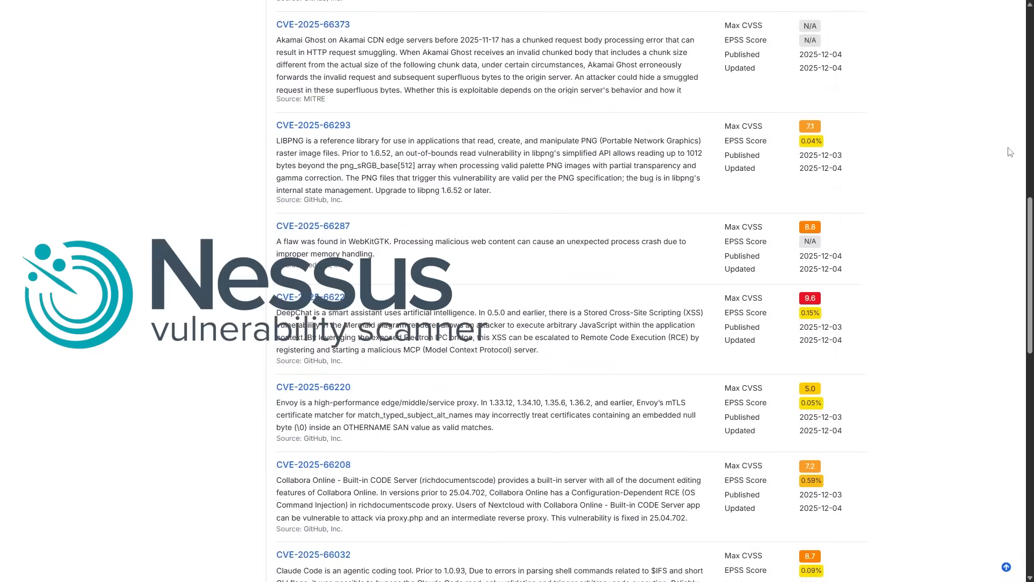
{"action": "scroll", "scroll_direction": "down", "scroll_amount": 3}
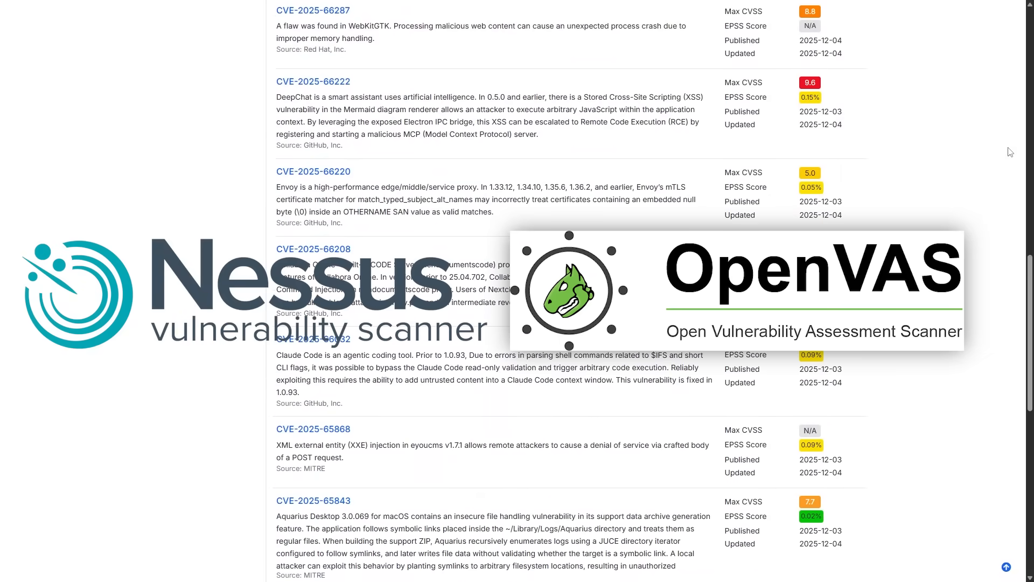
{"action": "scroll", "scroll_direction": "down", "scroll_amount": 3}
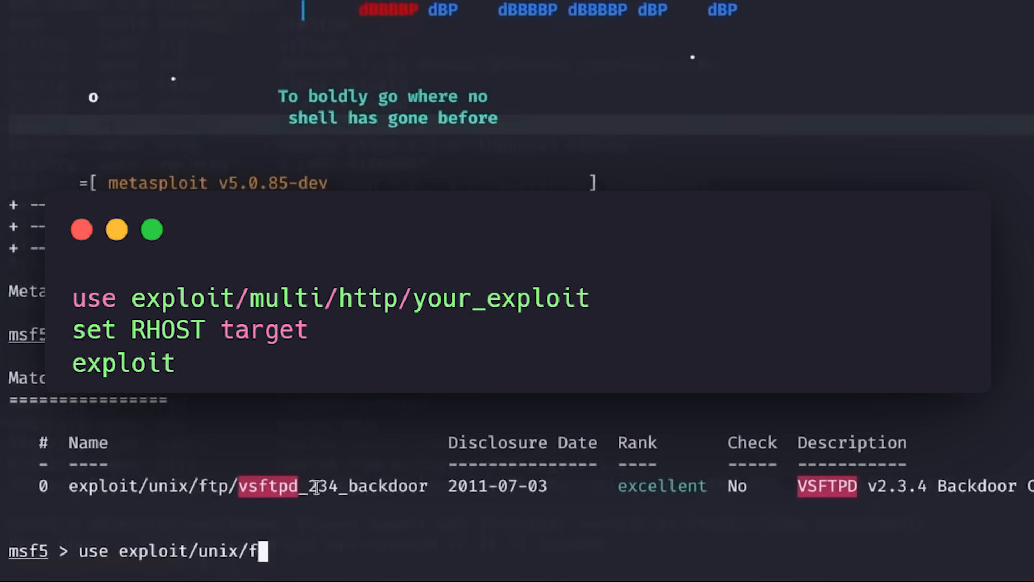
Step: Load exploit/unix/ftp/vsftpd_234_backdoor in msfconsole and show its options
{"action": "type", "text": "tp/vsft"}
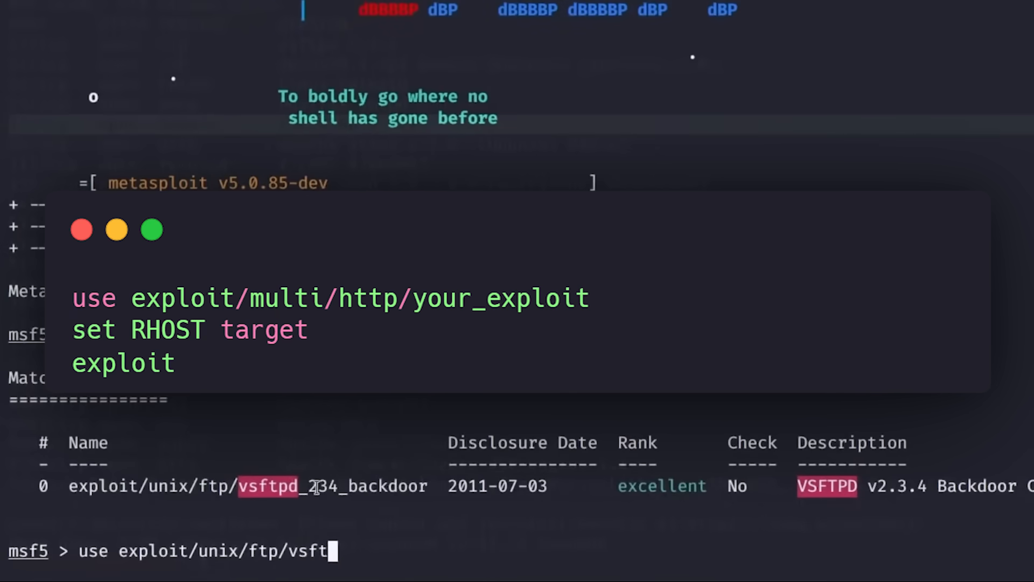
{"action": "type", "text": "pd_234_backdoor"}
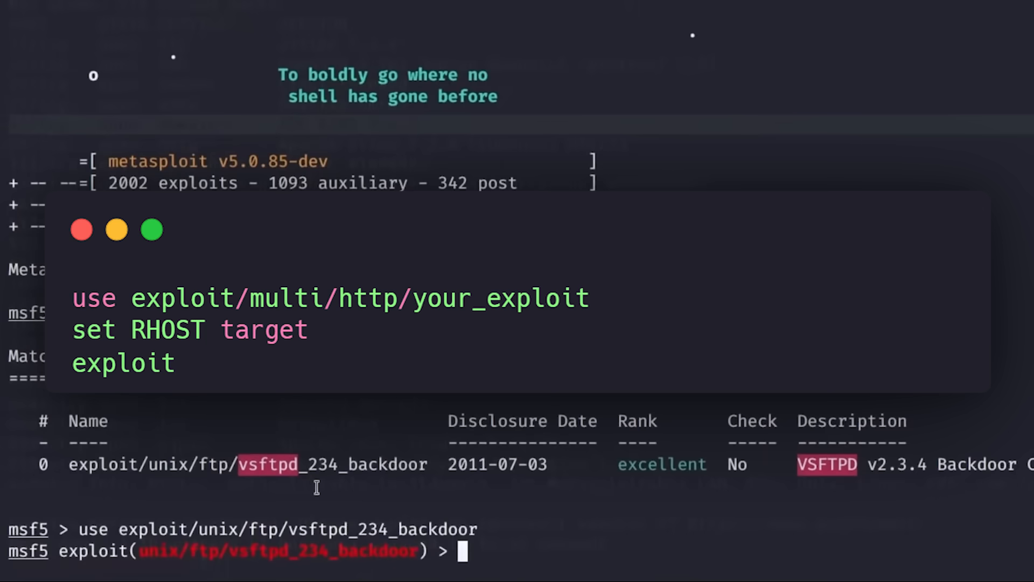
{"action": "type", "text": "show options"}
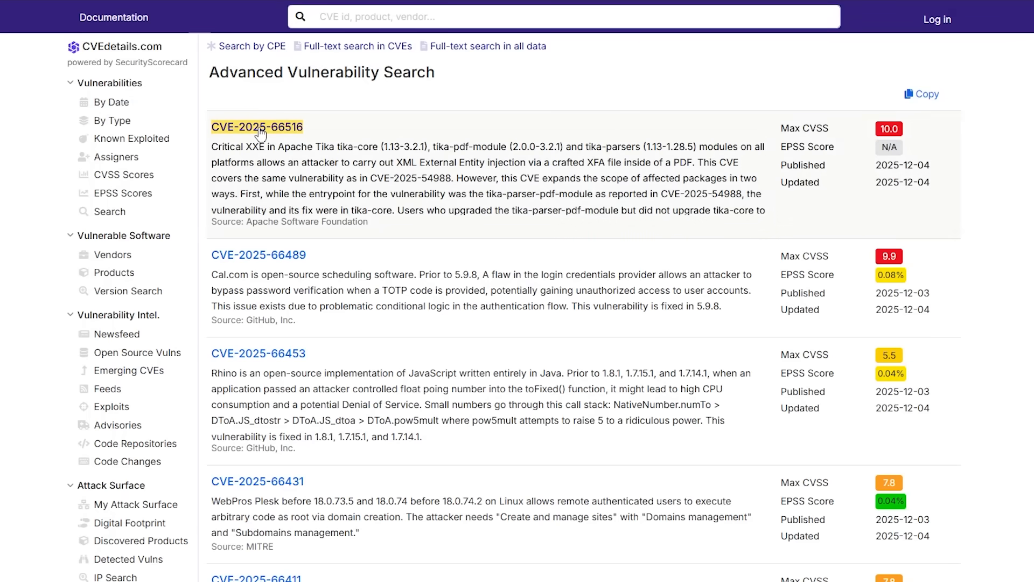
Step: Open CVE-2025-66516 from the results and scroll through its Vulnerability Details
{"action": "left_click", "coordinate": [258, 127]}
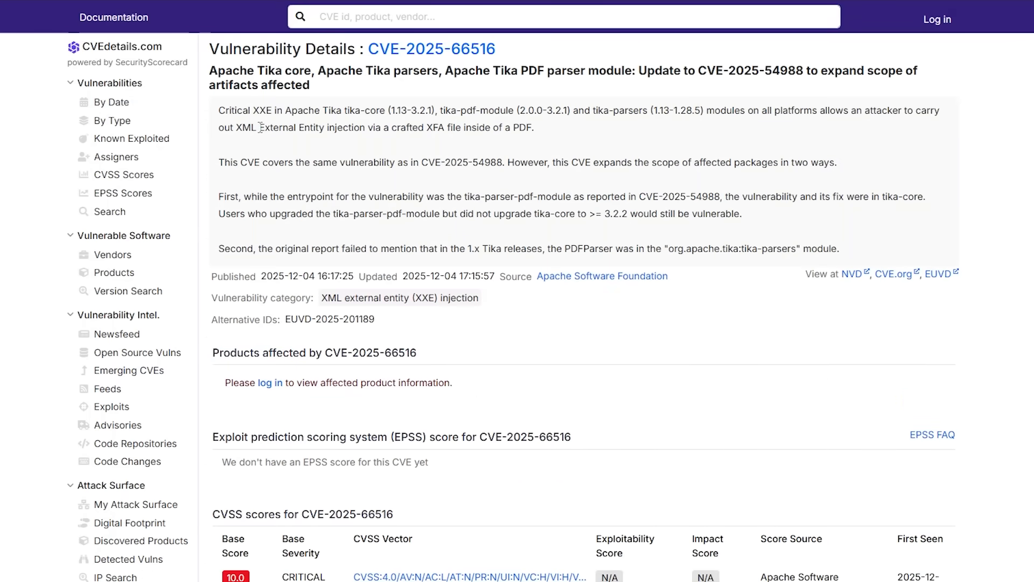
{"action": "scroll", "scroll_direction": "down", "scroll_amount": 3}
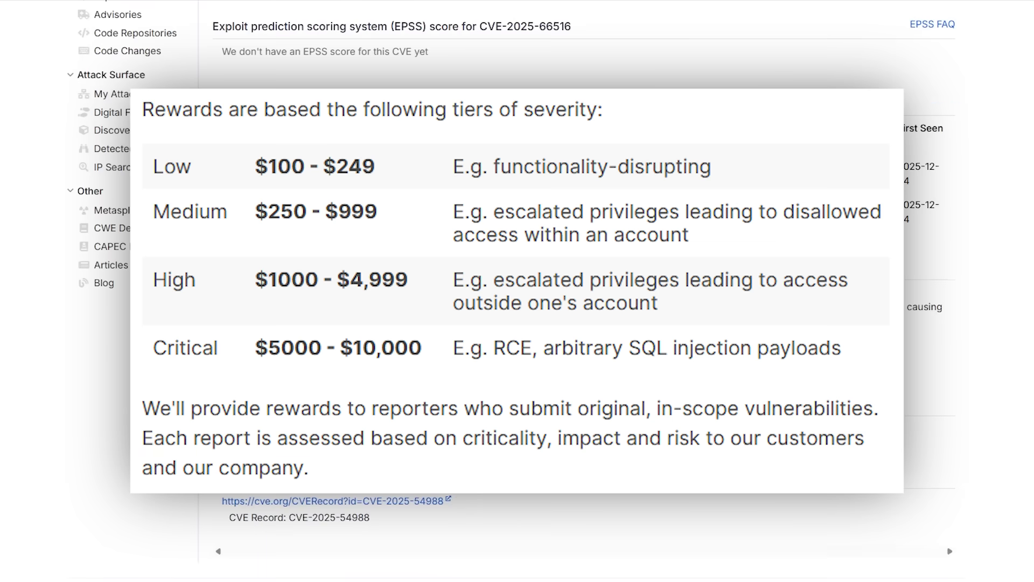
{"action": "scroll", "scroll_direction": "down", "scroll_amount": 3}
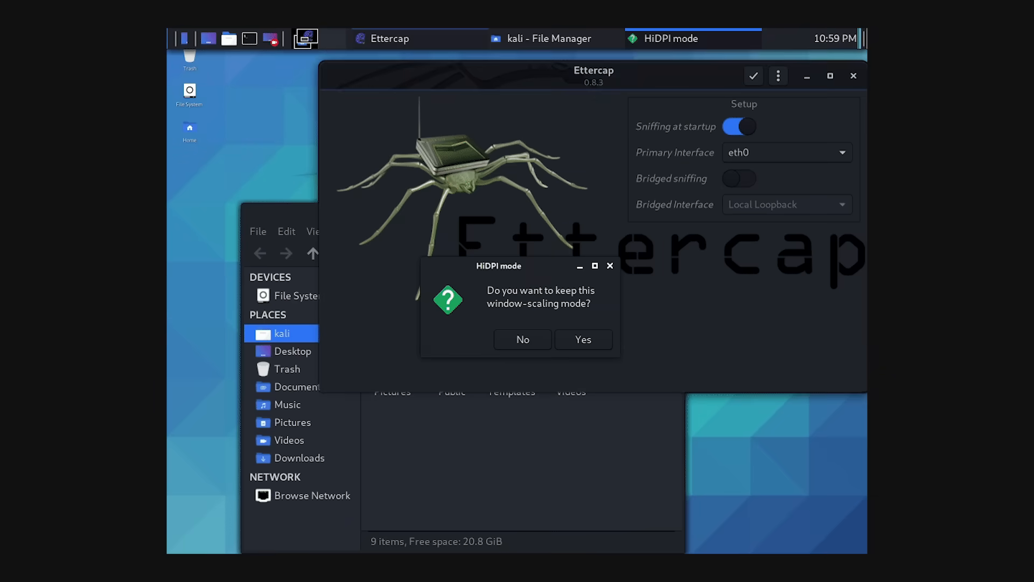
Step: Answer the HiDPI window-scaling prompt to finish launching Ettercap on eth0
{"action": "left_click", "coordinate": [584, 339]}
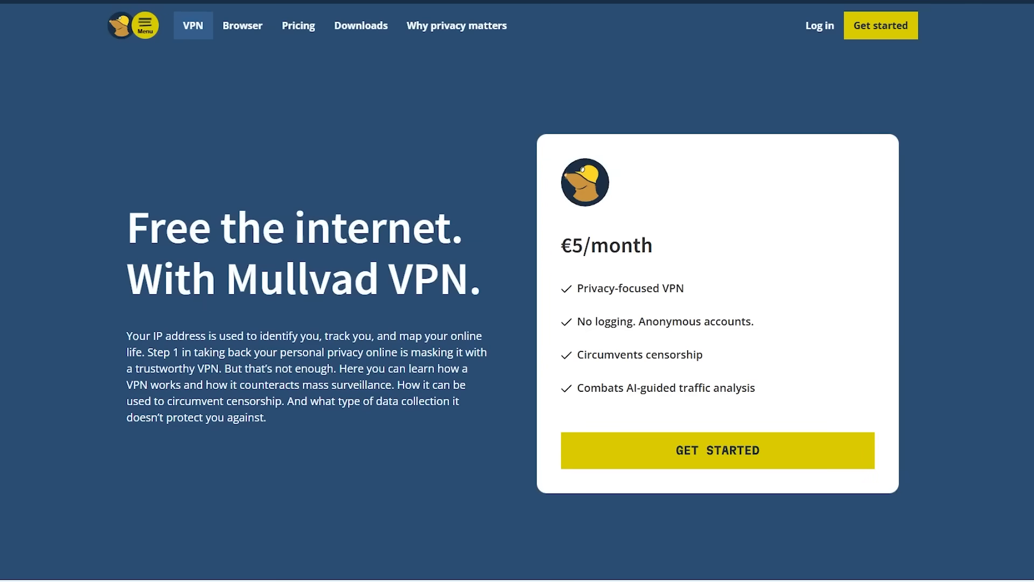
{"action": "scroll", "scroll_direction": "down", "scroll_amount": 3}
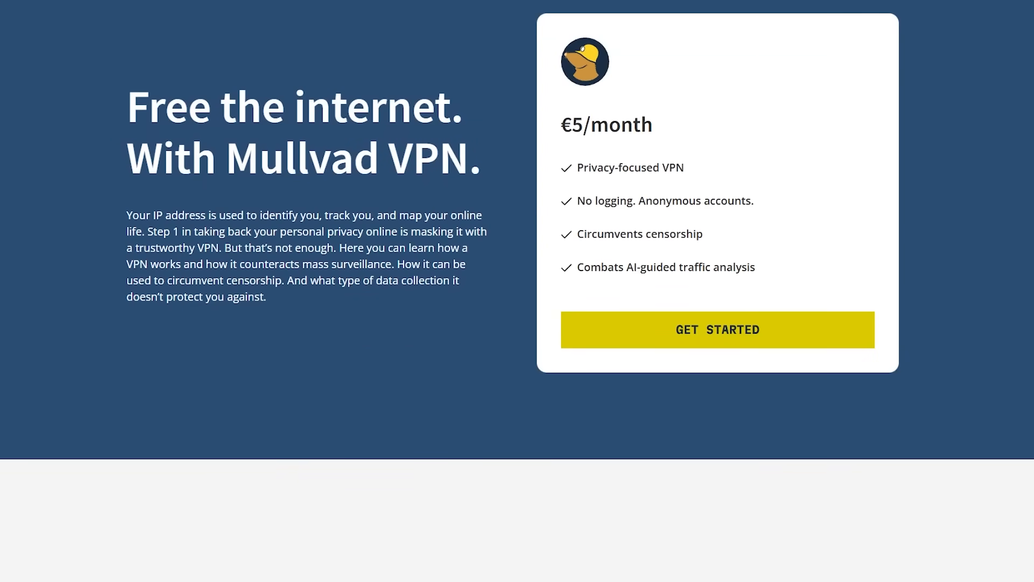
{"action": "scroll", "scroll_direction": "down", "scroll_amount": 3}
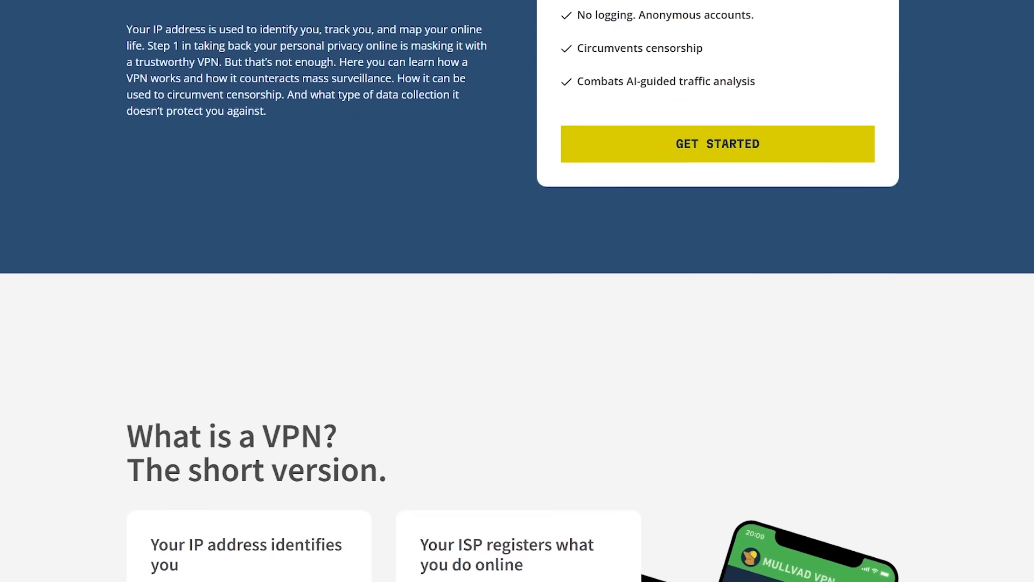
{"action": "scroll", "scroll_direction": "down", "scroll_amount": 3}
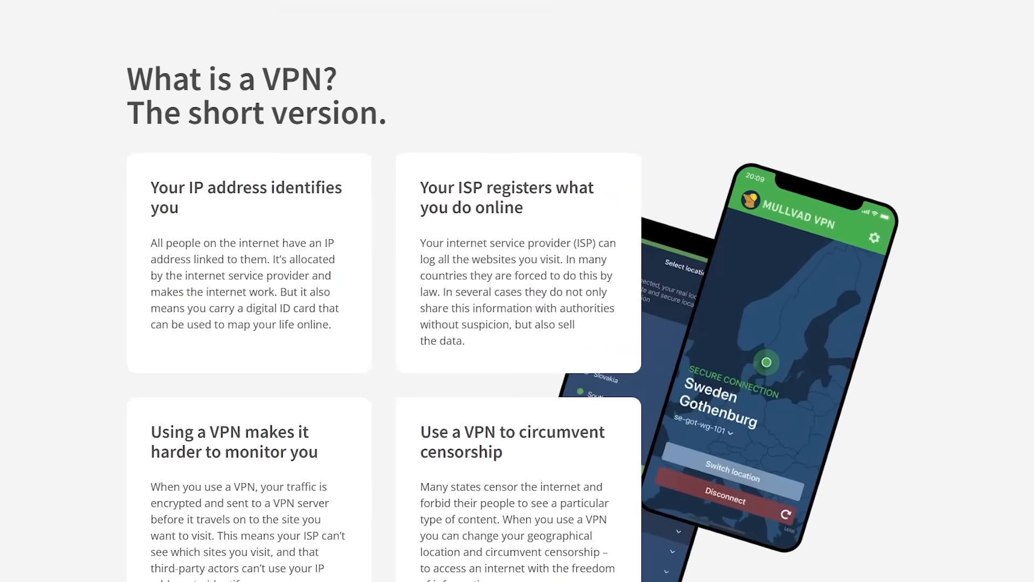
{"action": "scroll", "scroll_direction": "down", "scroll_amount": 3}
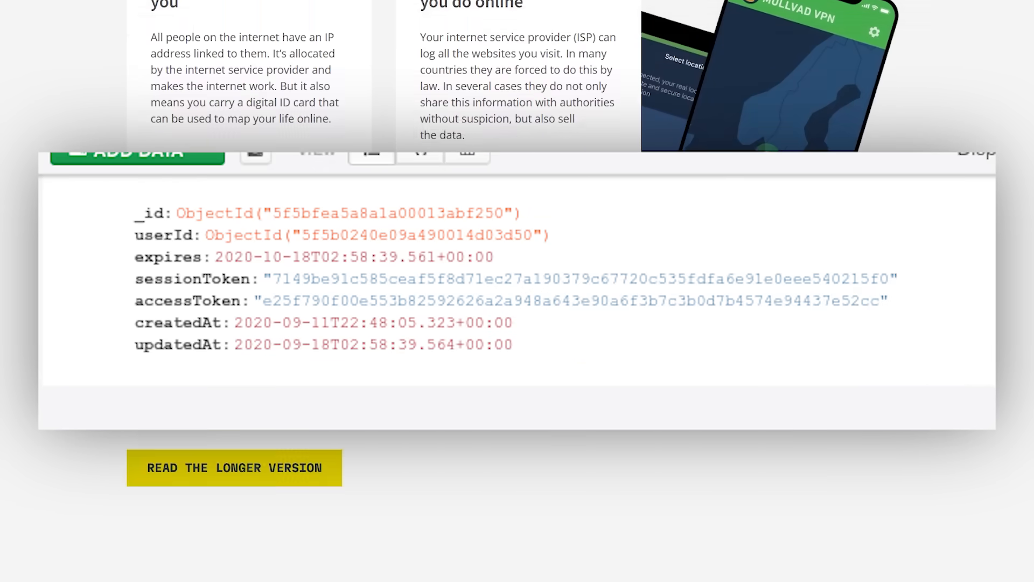
{"action": "scroll", "scroll_direction": "down", "scroll_amount": 3}
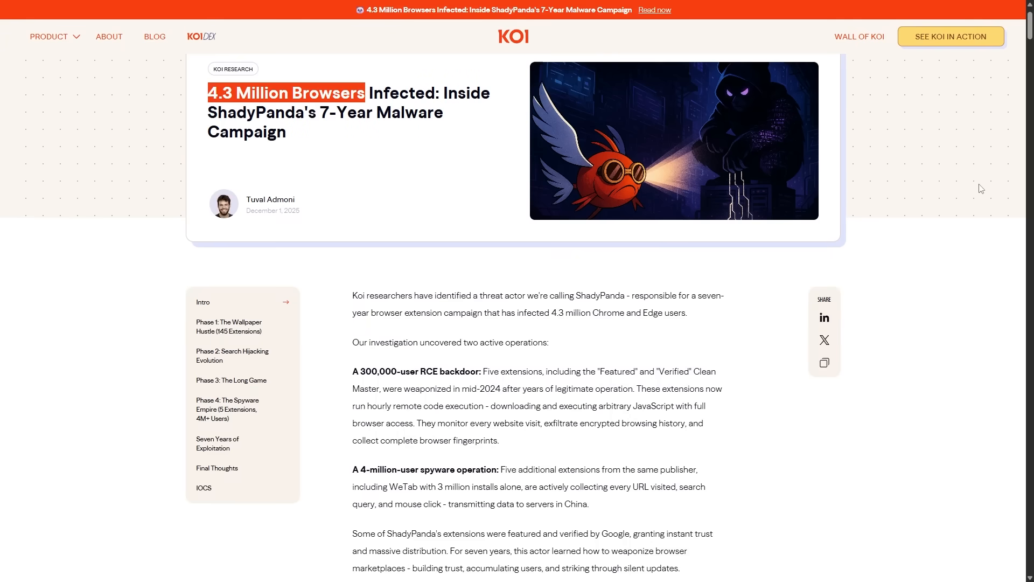
{"action": "scroll", "scroll_direction": "down", "scroll_amount": 3}
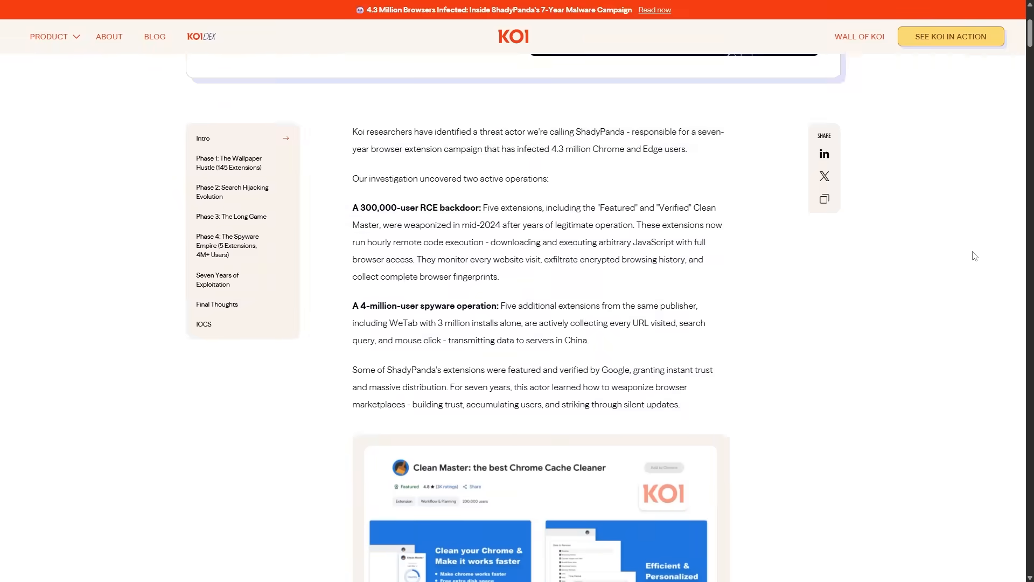
{"action": "scroll", "scroll_direction": "down", "scroll_amount": 3}
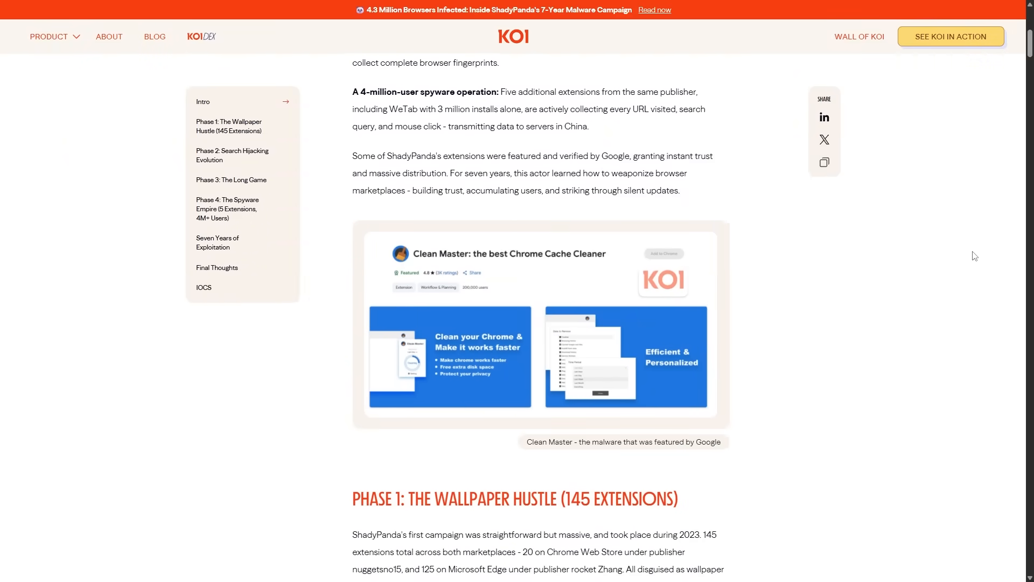
{"action": "scroll", "scroll_direction": "down", "scroll_amount": 3}
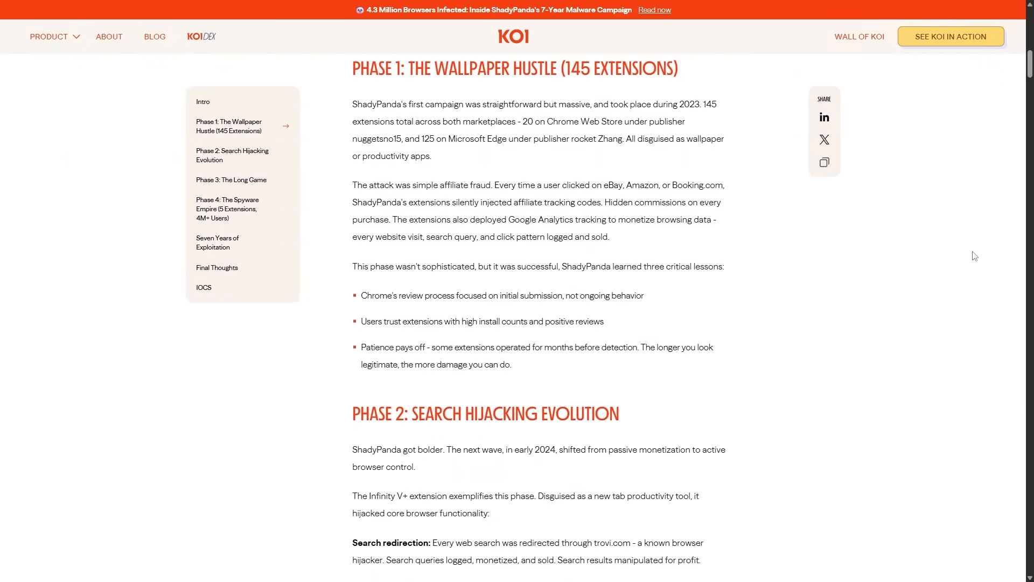
{"action": "scroll", "scroll_direction": "down", "scroll_amount": 3}
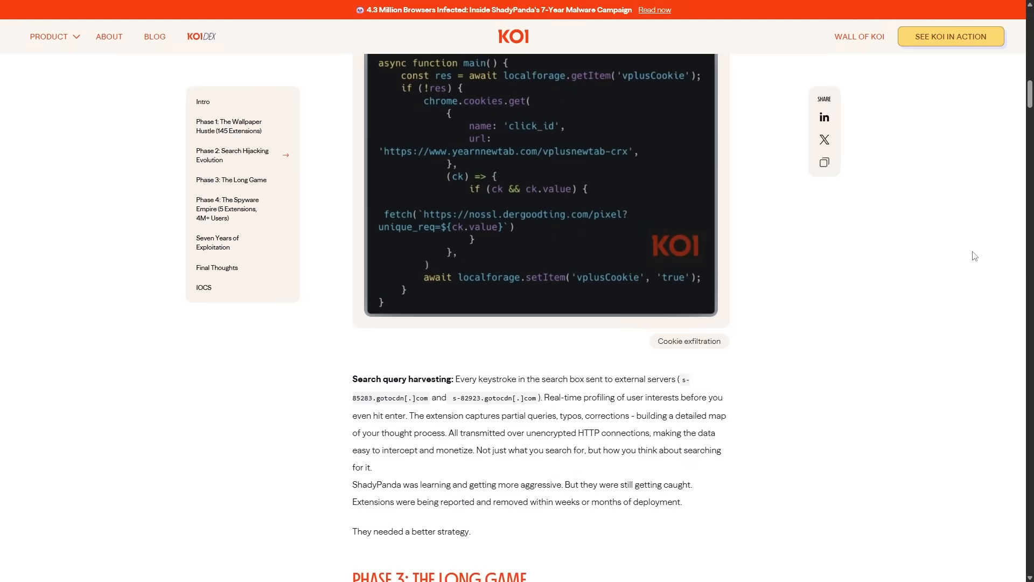
{"action": "scroll", "scroll_direction": "down", "scroll_amount": 3}
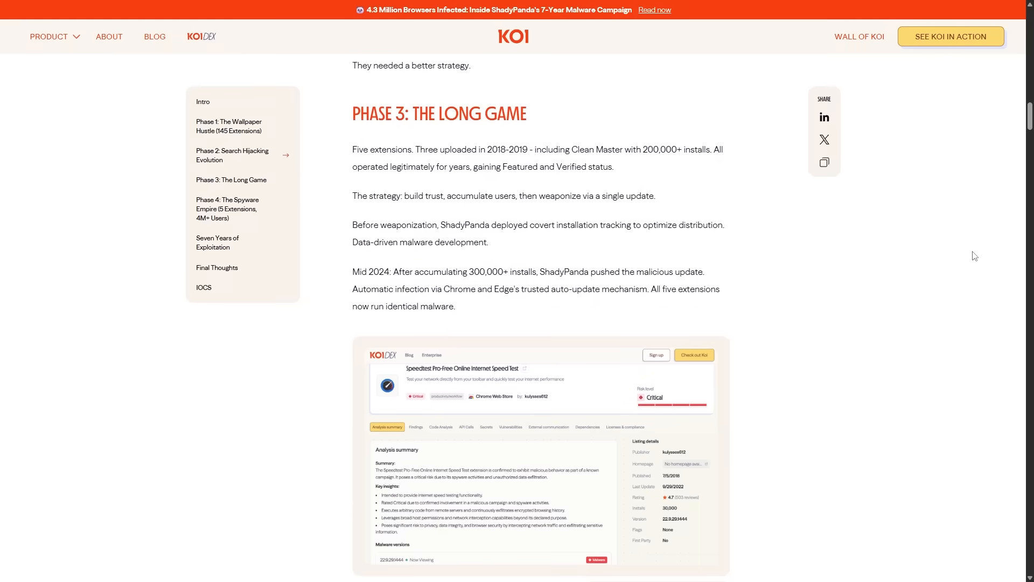
{"action": "scroll", "scroll_direction": "down", "scroll_amount": 3}
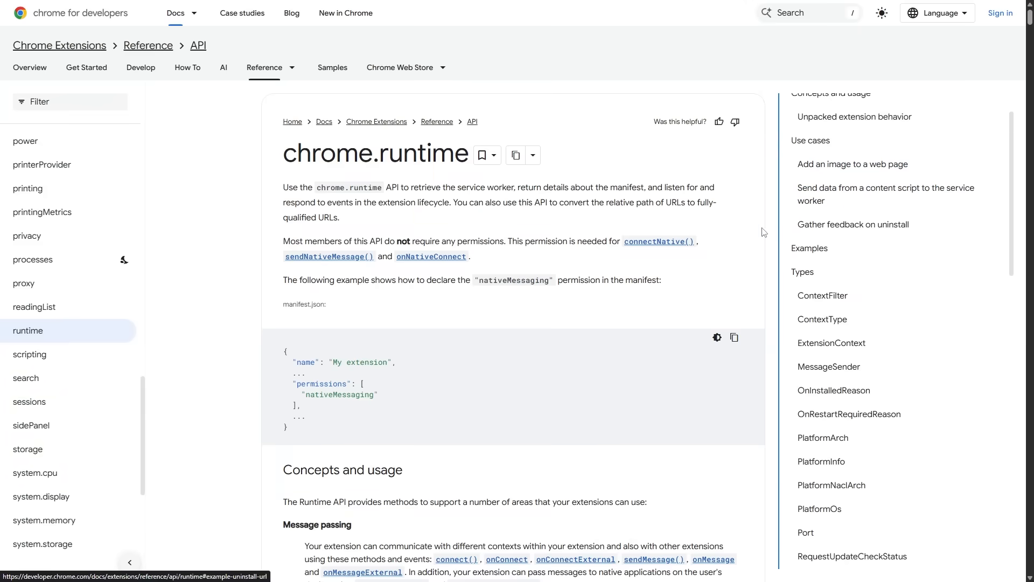
Step: Scroll down the Polarity CRXcavator Integration README on GitHub
{"action": "scroll", "scroll_direction": "down", "scroll_amount": 3}
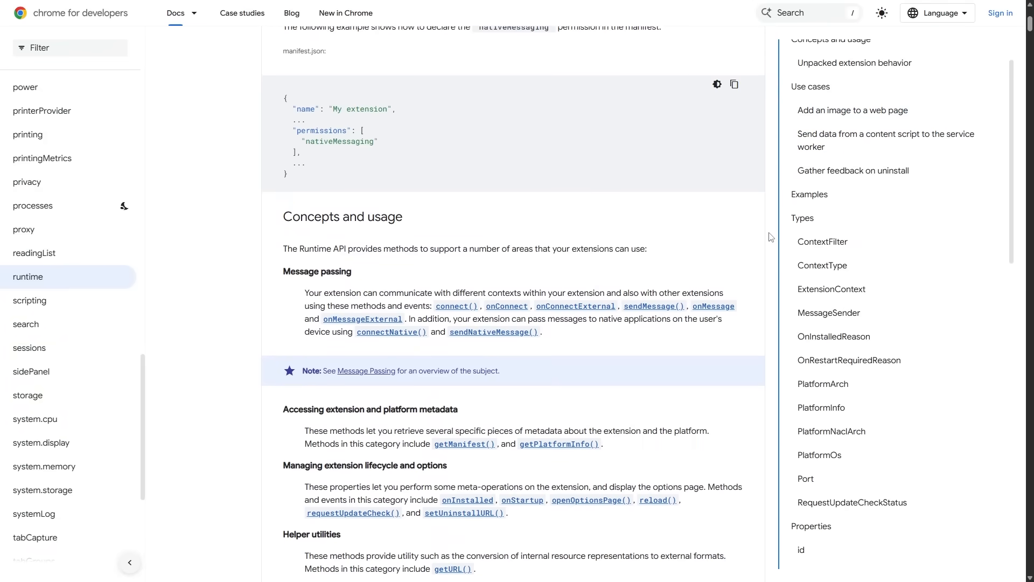
{"action": "scroll", "scroll_direction": "down", "scroll_amount": 3}
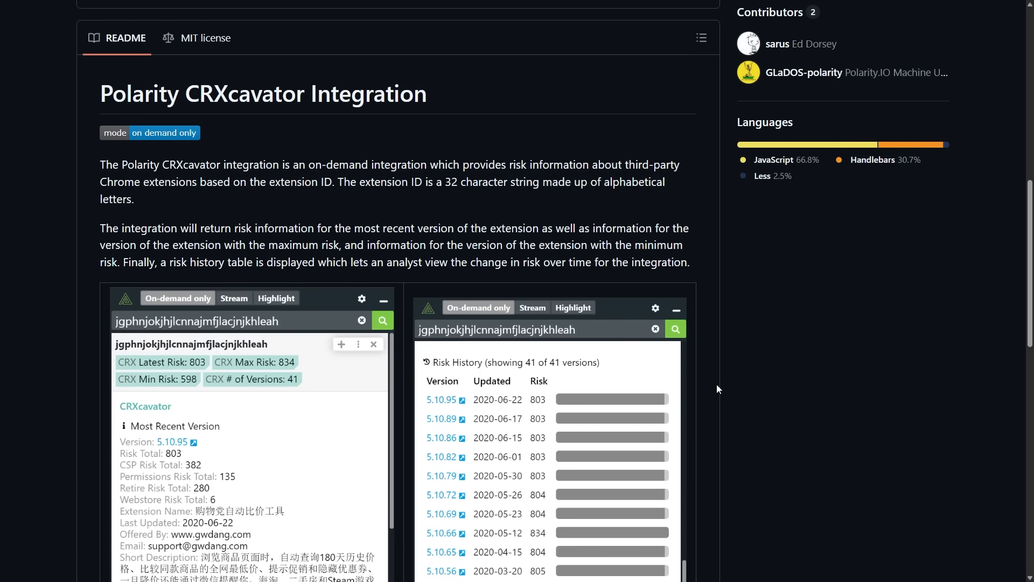
Step: Scroll past the risk history screenshots to the CRXcavator Options heading
{"action": "double_click", "coordinate": [245, 93]}
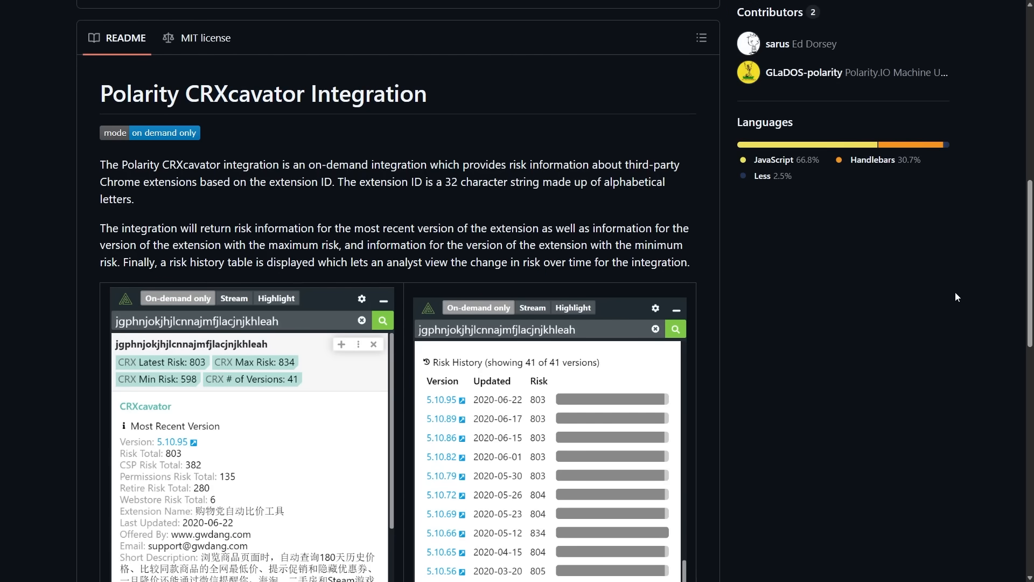
{"action": "scroll", "scroll_direction": "down", "scroll_amount": 3}
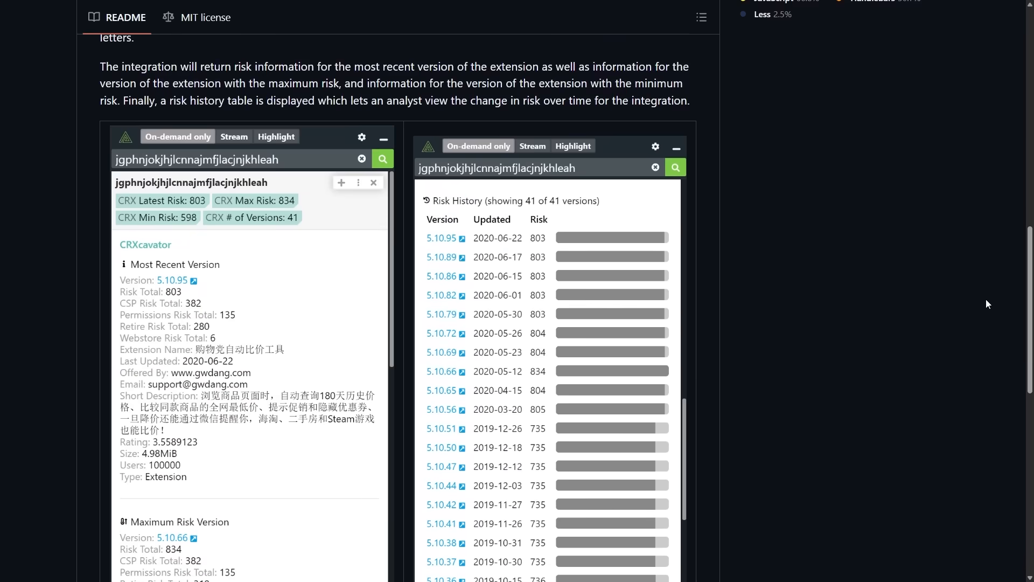
{"action": "scroll", "scroll_direction": "down", "scroll_amount": 3}
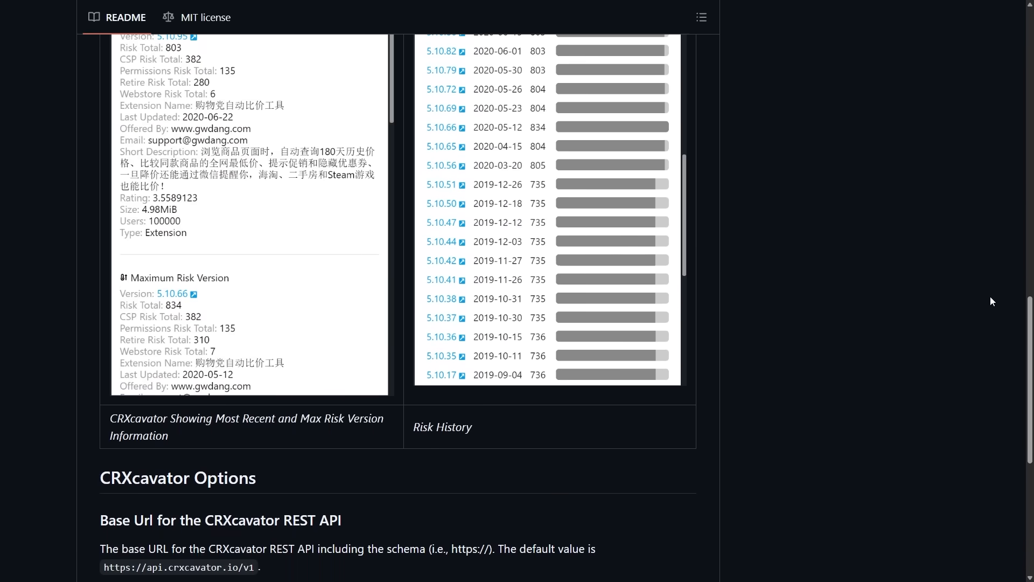
{"action": "scroll", "scroll_direction": "down", "scroll_amount": 3}
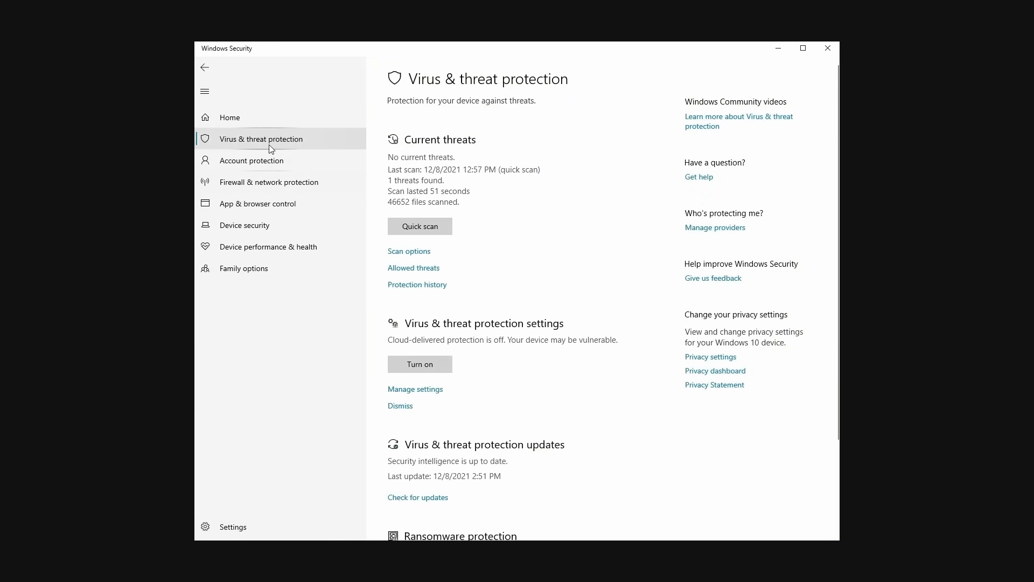
Step: Open Manage settings under Virus & threat protection in Windows Security
{"action": "left_click", "coordinate": [416, 388]}
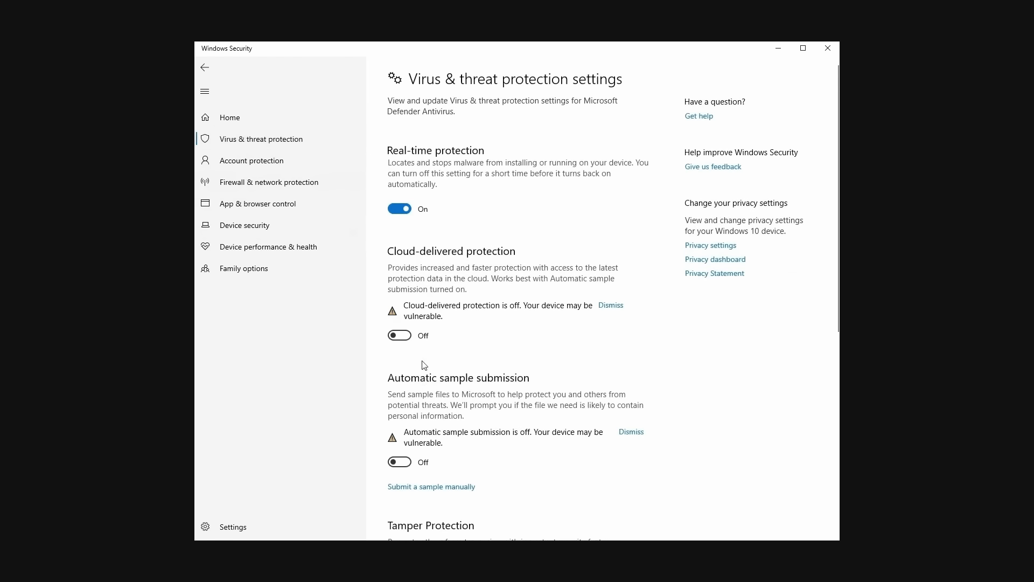
{"action": "left_click", "coordinate": [399, 209]}
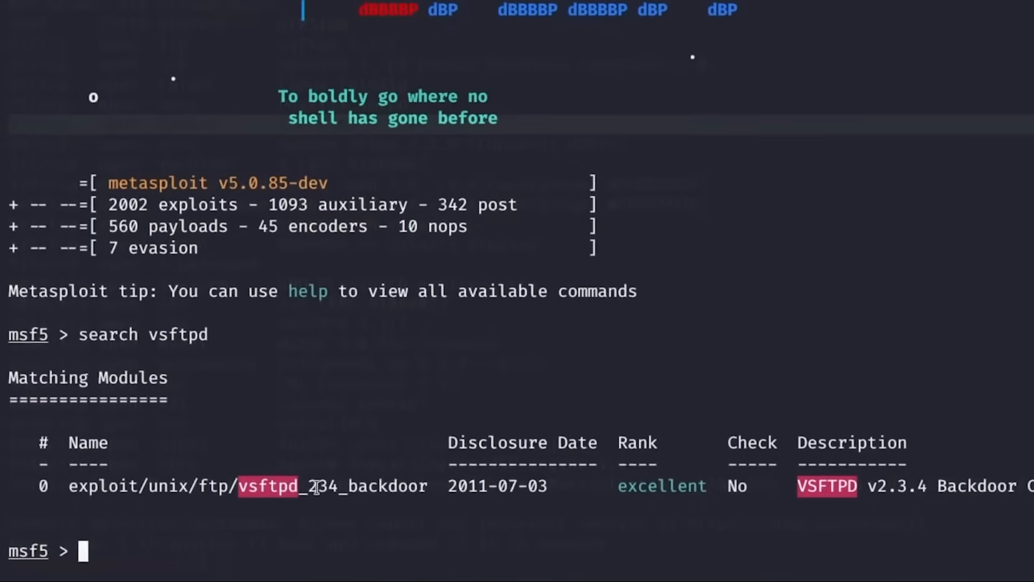
Step: Enter 'use exploit/unix/ftp/vsftpd_234_backdoor' and then 'show options' at the msf5 prompt
{"action": "type", "text": "use exploit/unix/ftp/"}
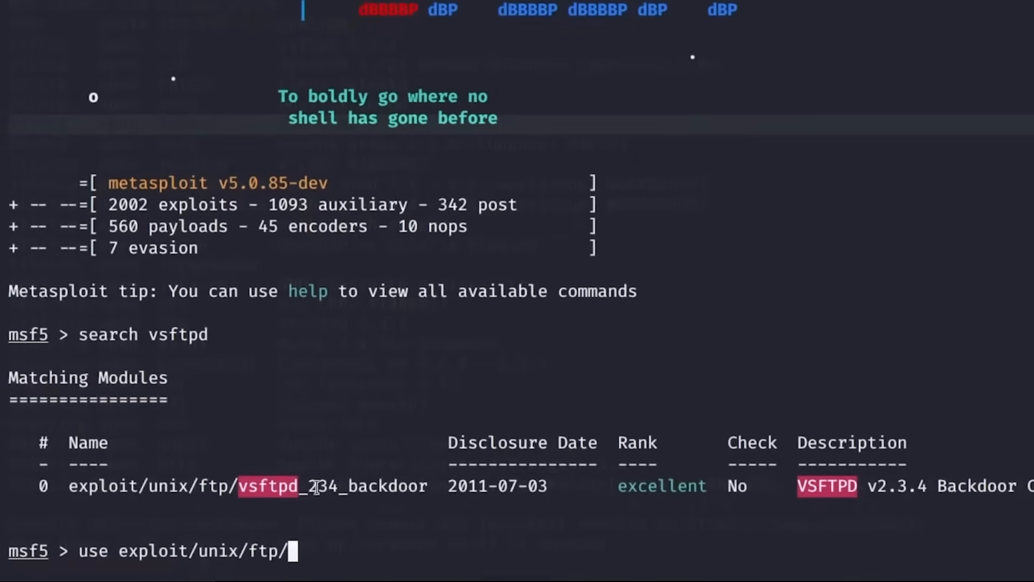
{"action": "type", "text": "vsftpd_234_backdoor"}
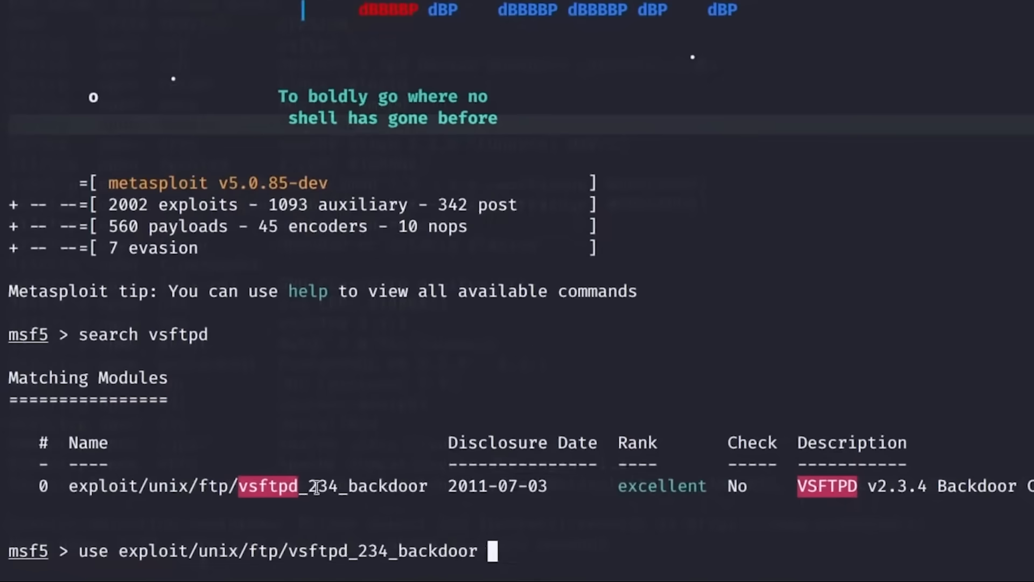
{"action": "type", "text": "show options"}
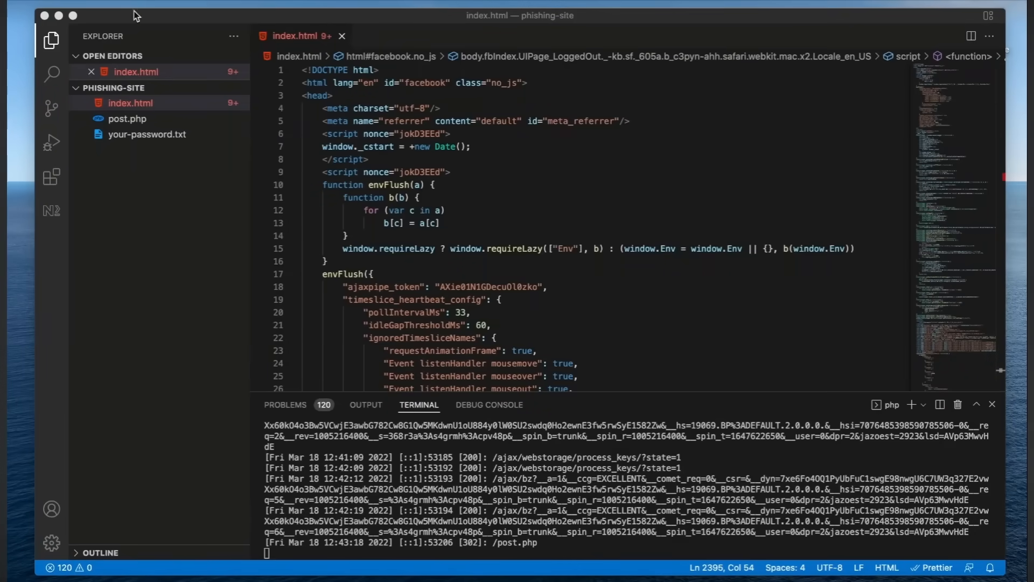
{"action": "mouse_move", "coordinate": [295, 111]}
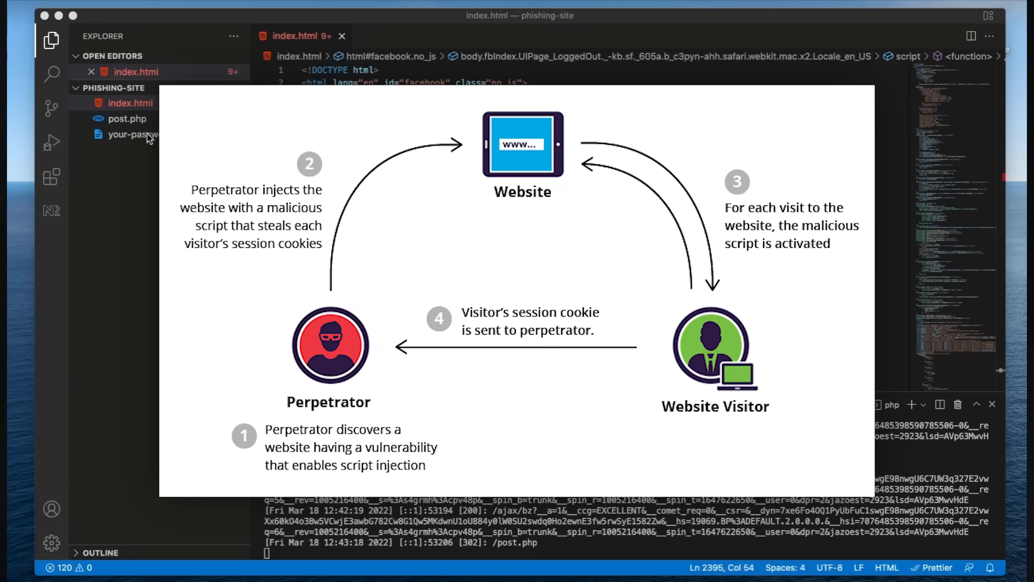
{"action": "left_click", "coordinate": [135, 134]}
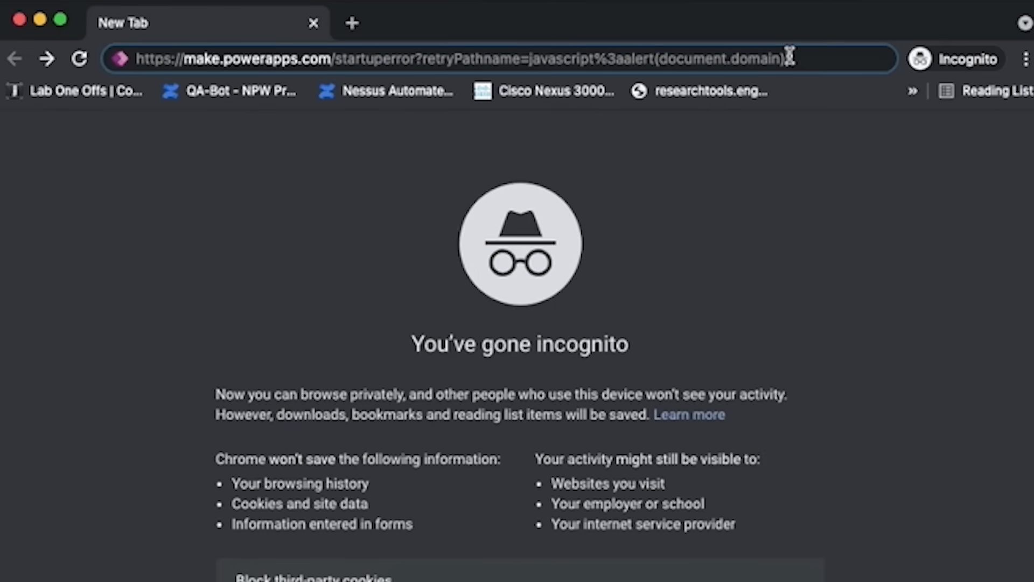
Step: Load the crafted Power Apps startuperror URL and expand See more details
{"action": "key", "text": "Enter"}
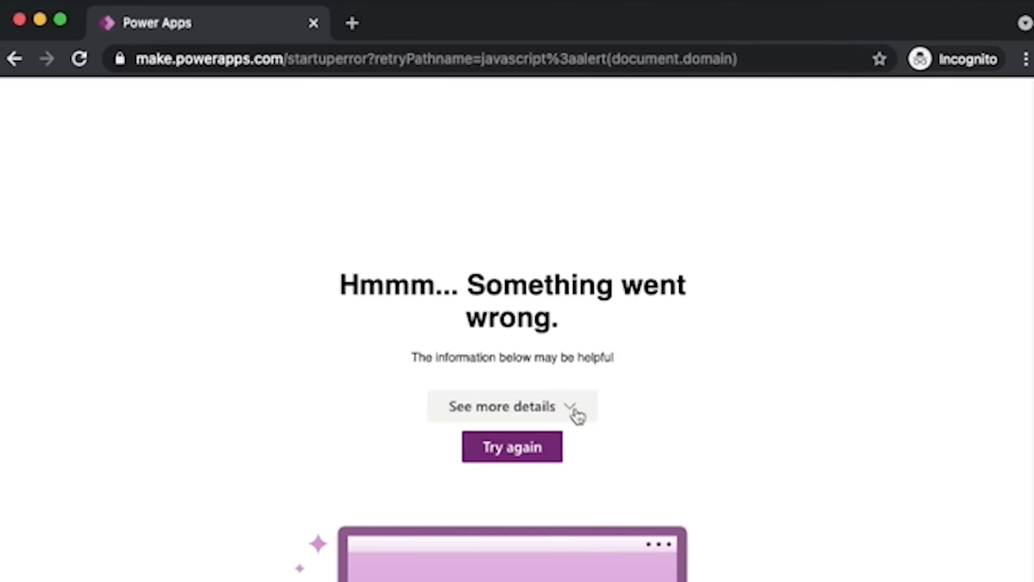
{"action": "left_click", "coordinate": [511, 447]}
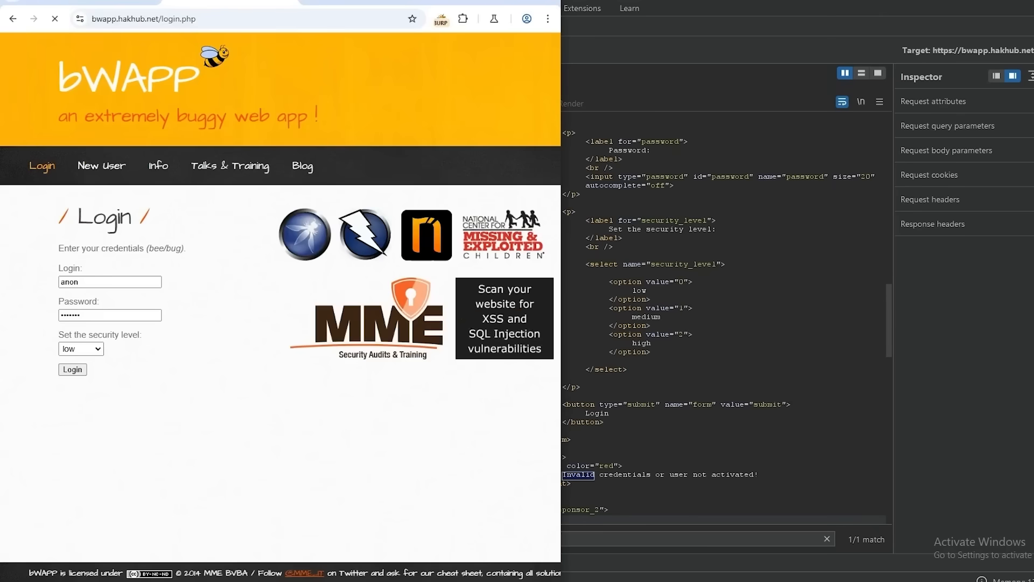
{"action": "left_click", "coordinate": [166, 18]}
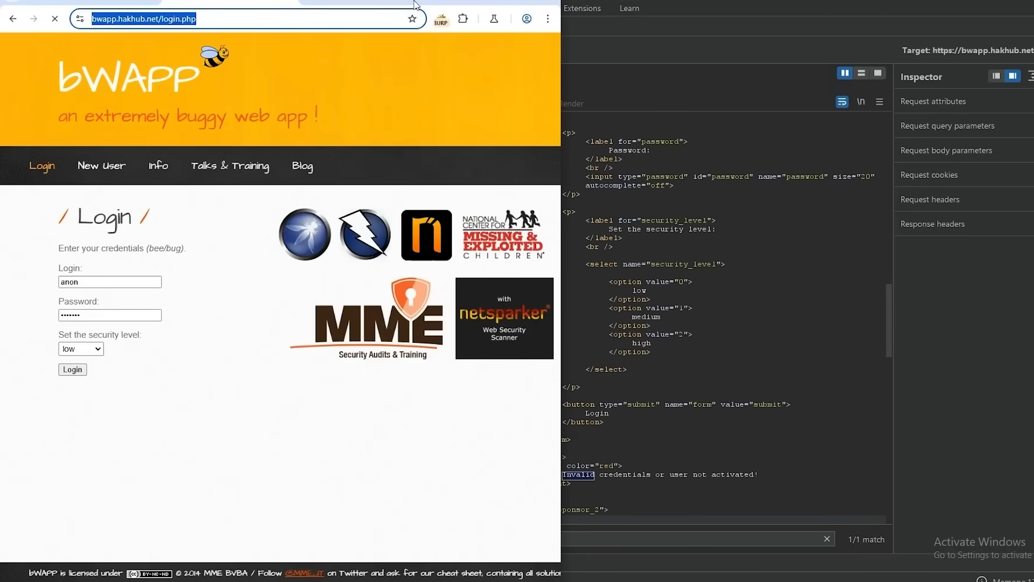
{"action": "left_click", "coordinate": [439, 18]}
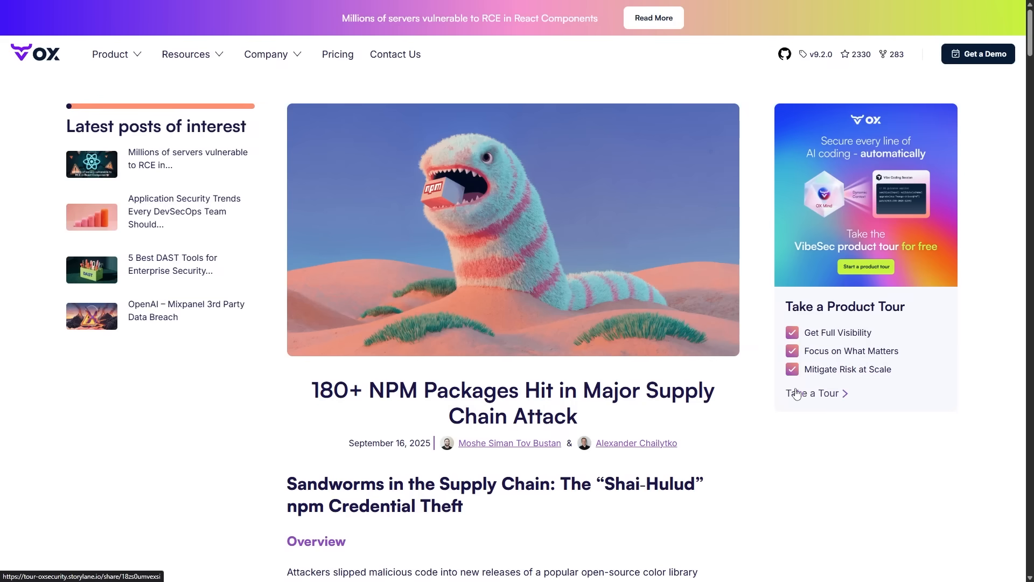
Step: Highlight the '180+ NPM Packages Hit' title and scroll to the Package/Versions table
{"action": "left_click_drag", "start_coordinate": [311, 390], "coordinate": [474, 390]}
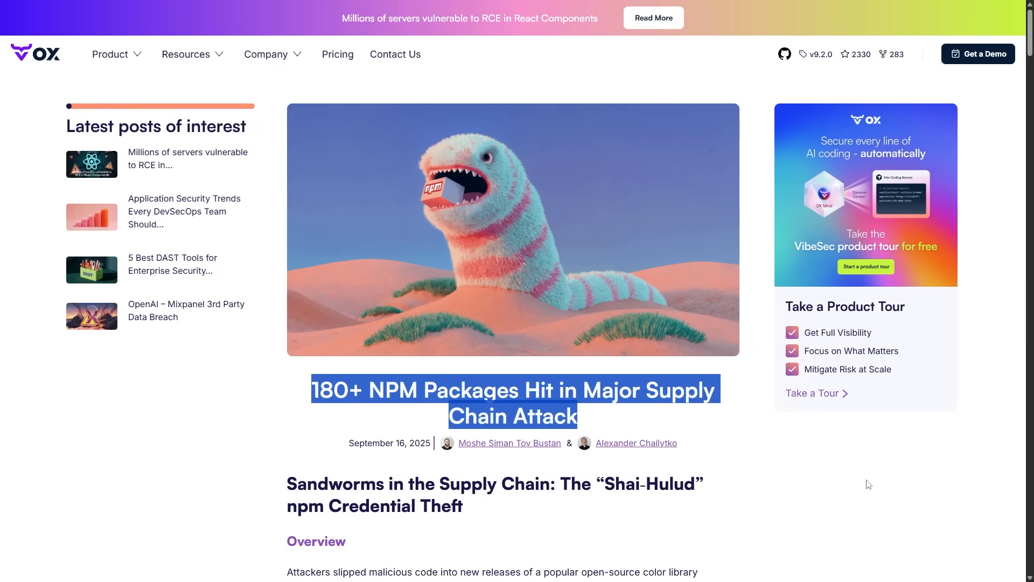
{"action": "scroll", "scroll_direction": "down", "scroll_amount": 3}
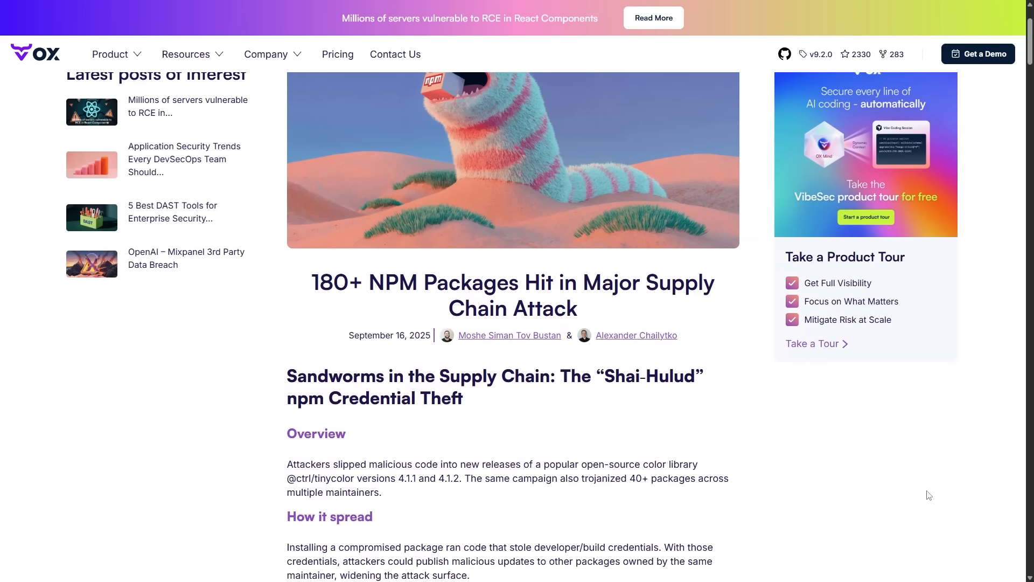
{"action": "scroll", "scroll_direction": "down", "scroll_amount": 3}
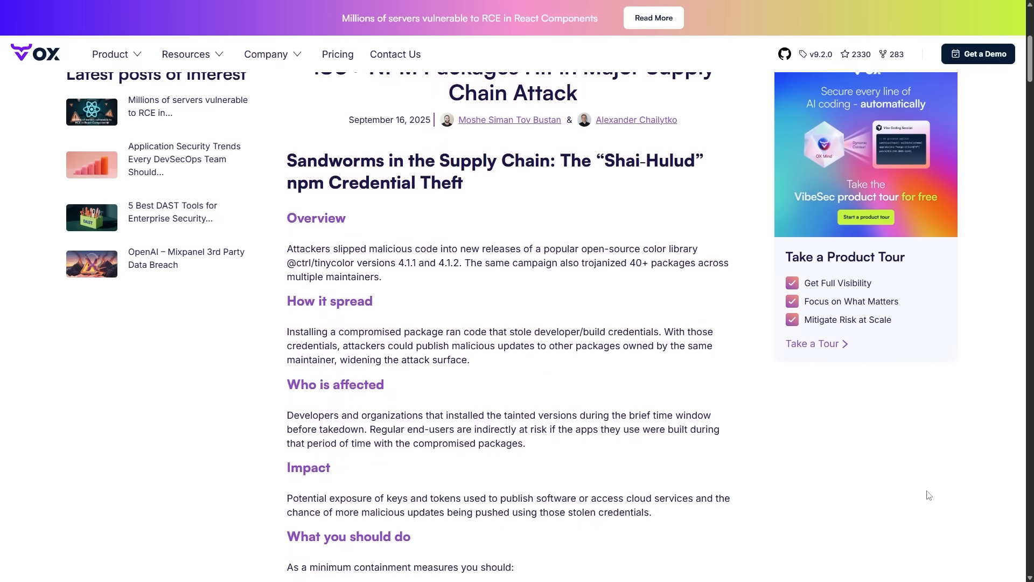
{"action": "scroll", "scroll_direction": "down", "scroll_amount": 3}
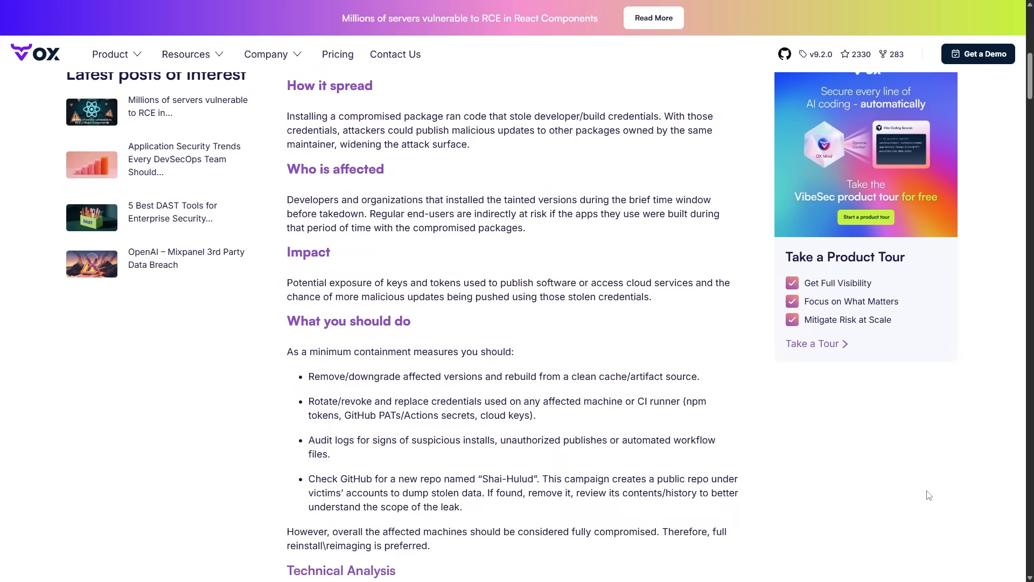
{"action": "scroll", "scroll_direction": "down", "scroll_amount": 3}
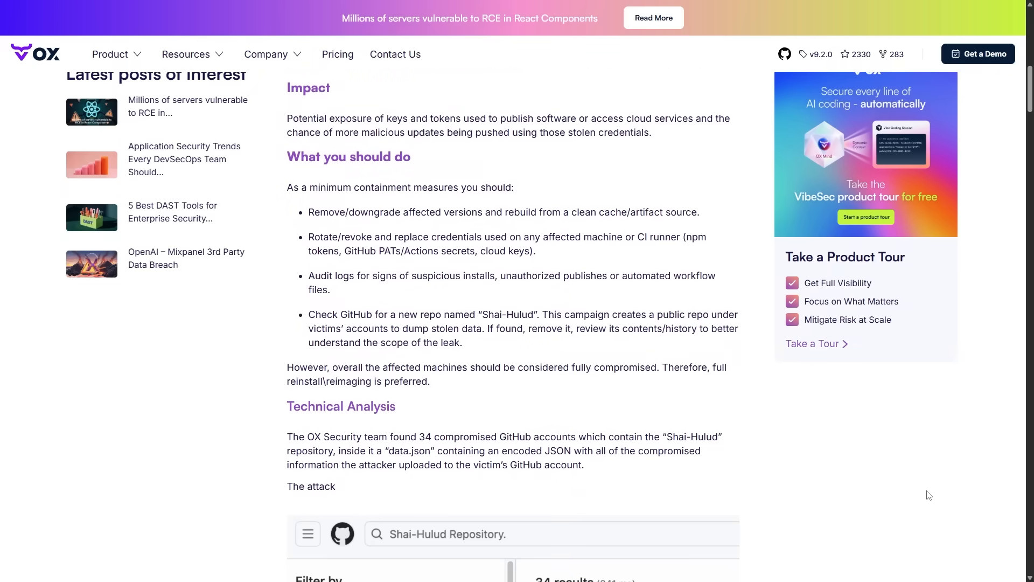
{"action": "scroll", "scroll_direction": "down", "scroll_amount": 3}
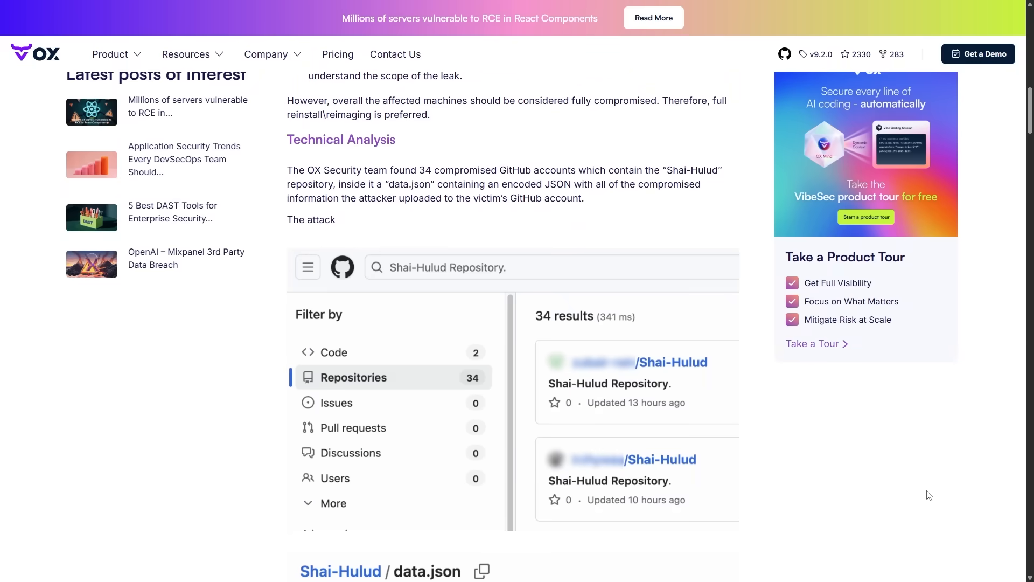
{"action": "scroll", "scroll_direction": "down", "scroll_amount": 3}
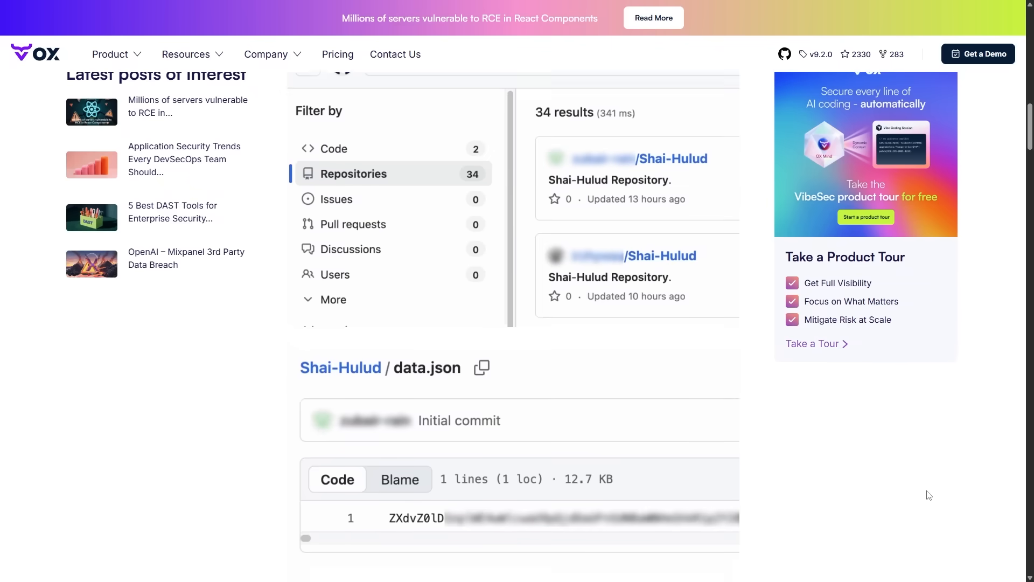
{"action": "scroll", "scroll_direction": "down", "scroll_amount": 3}
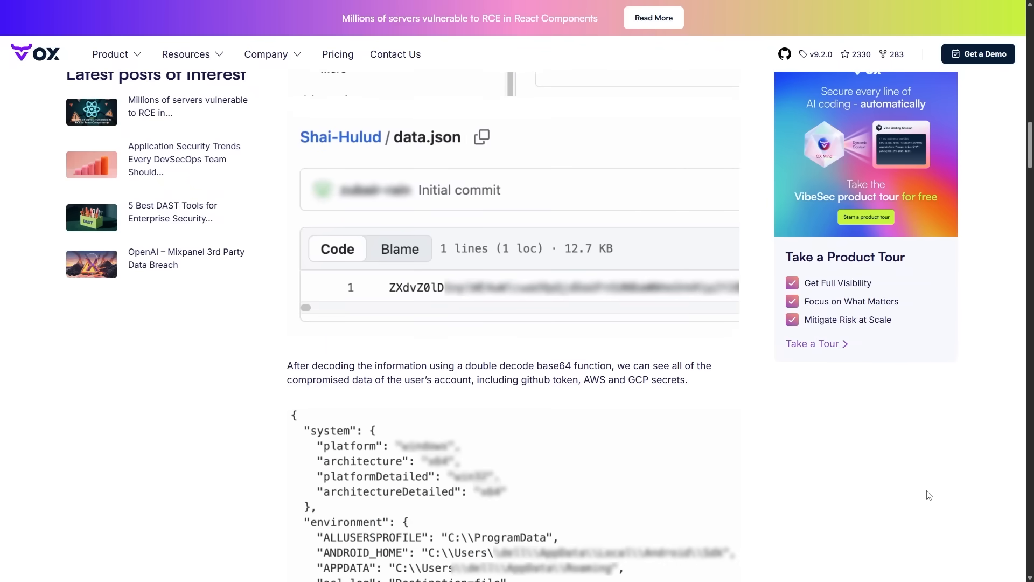
{"action": "scroll", "scroll_direction": "down", "scroll_amount": 3}
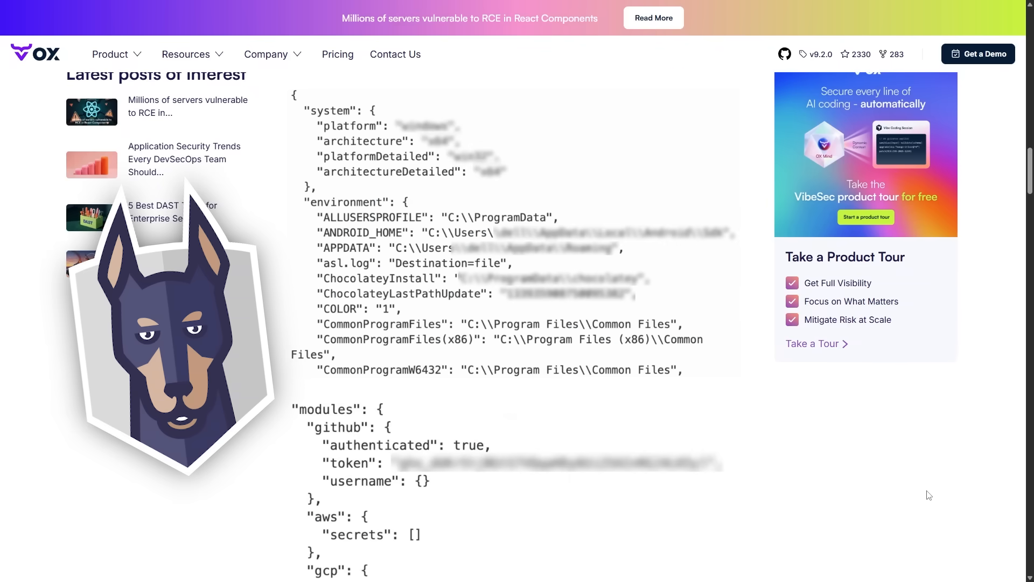
{"action": "scroll", "scroll_direction": "down", "scroll_amount": 3}
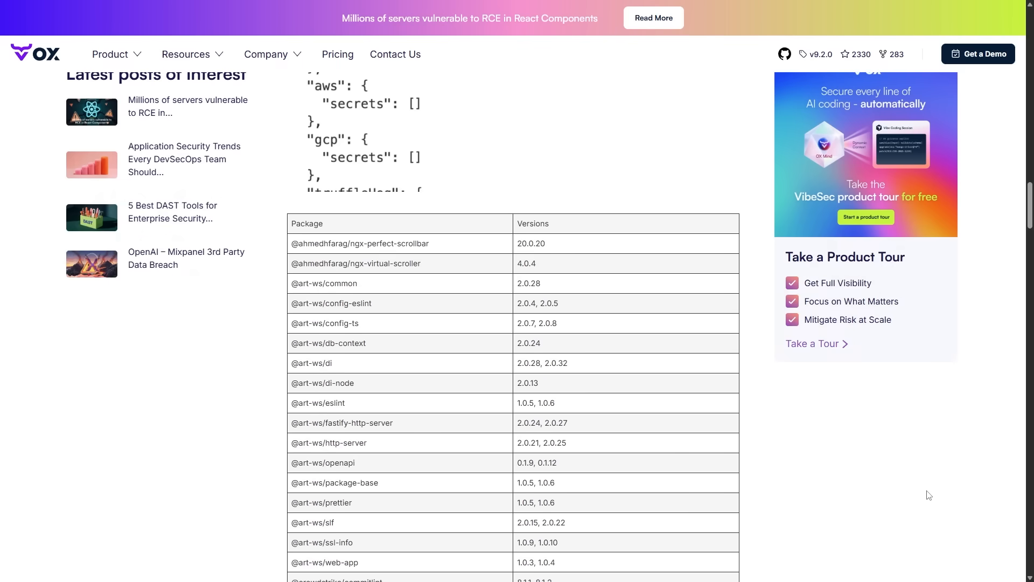
{"action": "scroll", "scroll_direction": "down", "scroll_amount": 3}
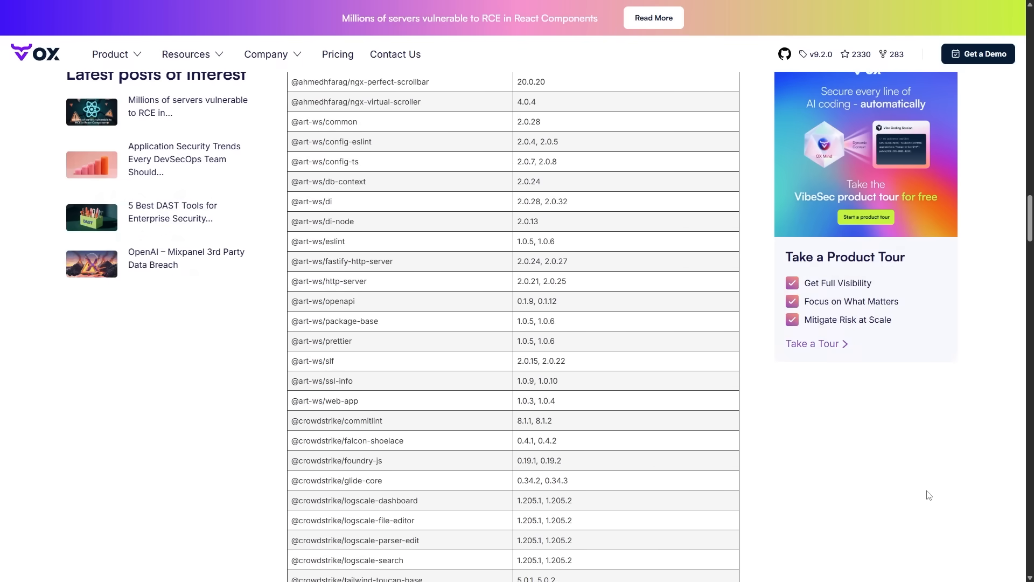